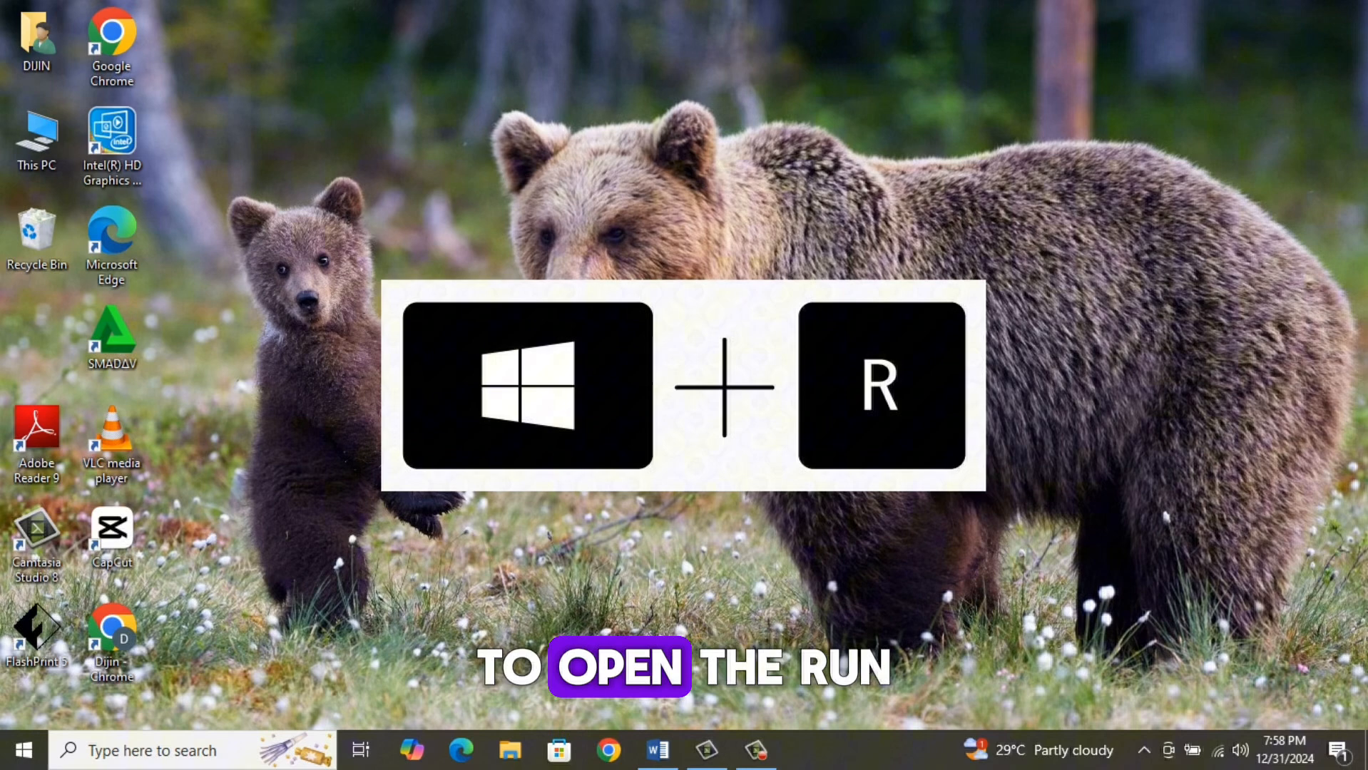
Run services.msc from the Run dialog to open the Services console.
key(Win+r)
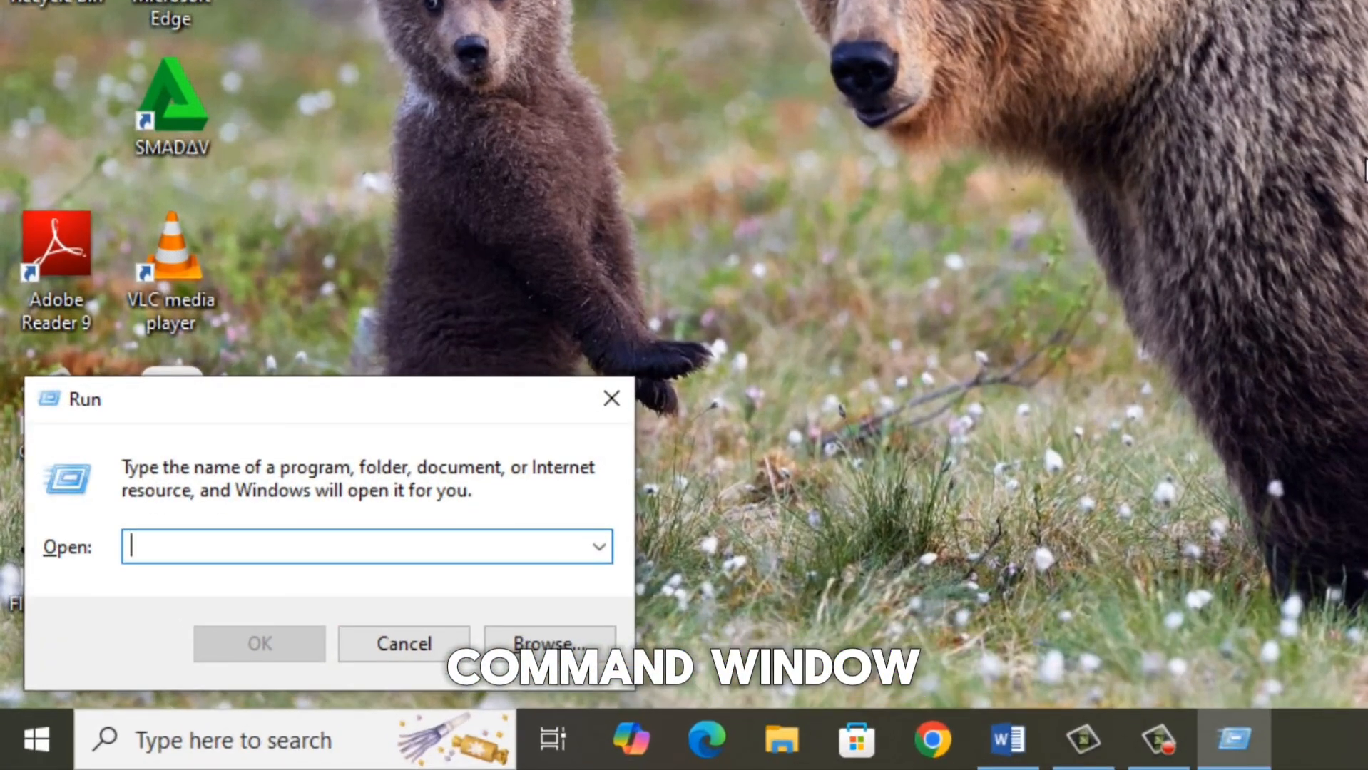
text(services)
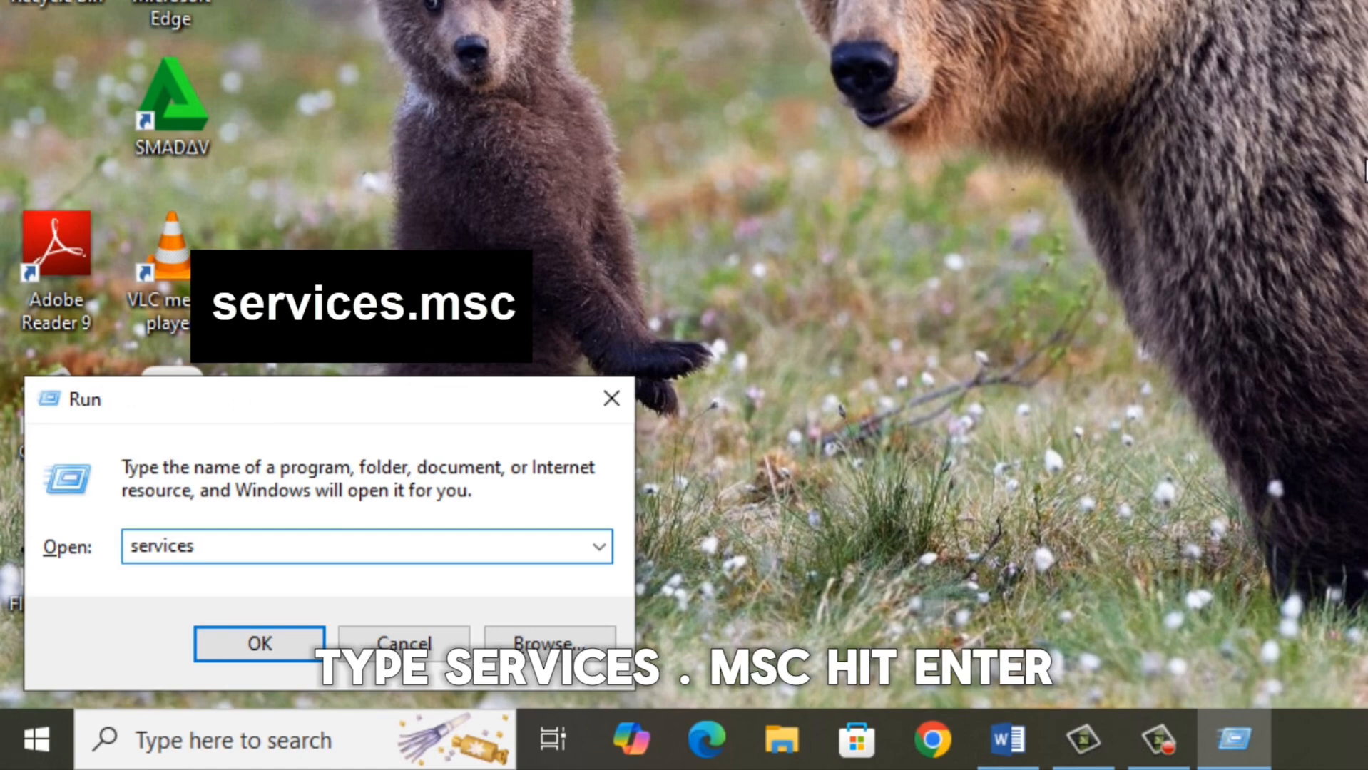
text(.msc)
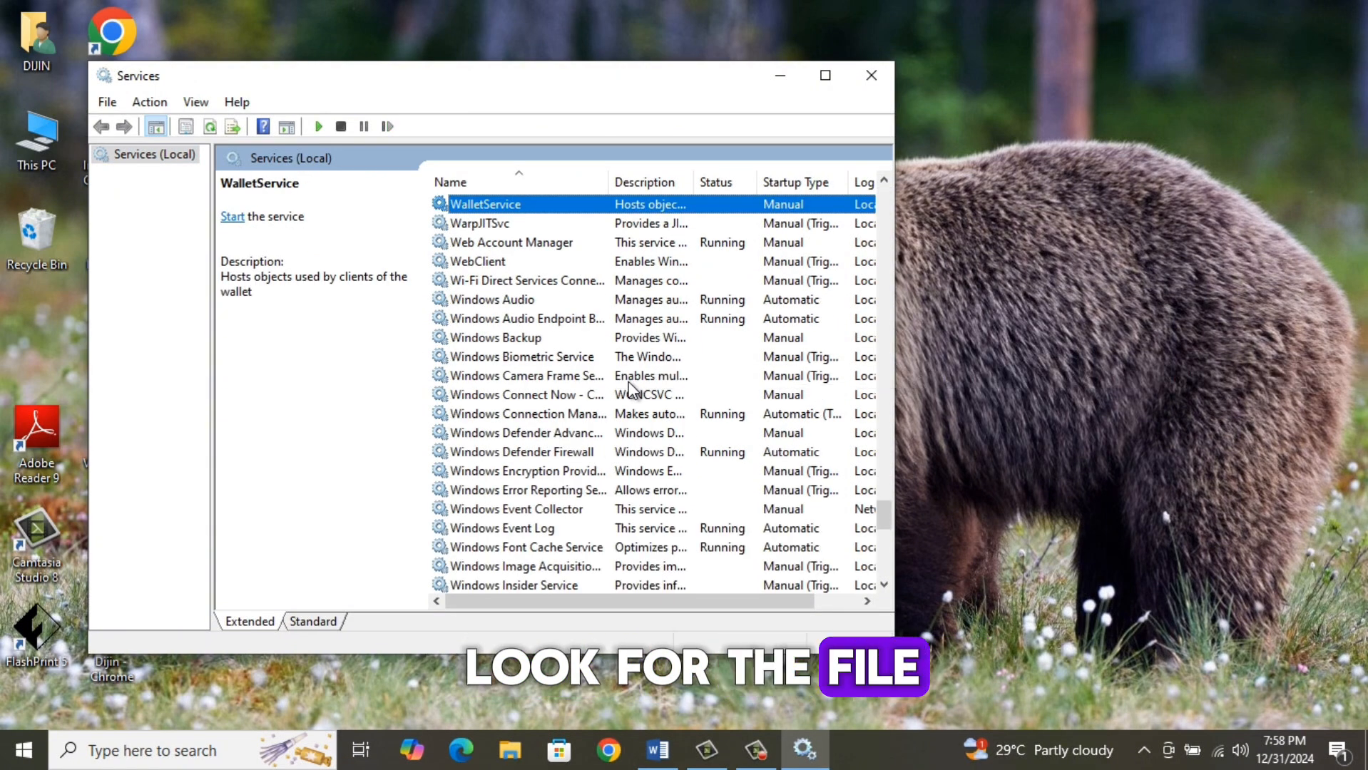
Open Windows Update's properties and stop the service.
scroll(down, 3)
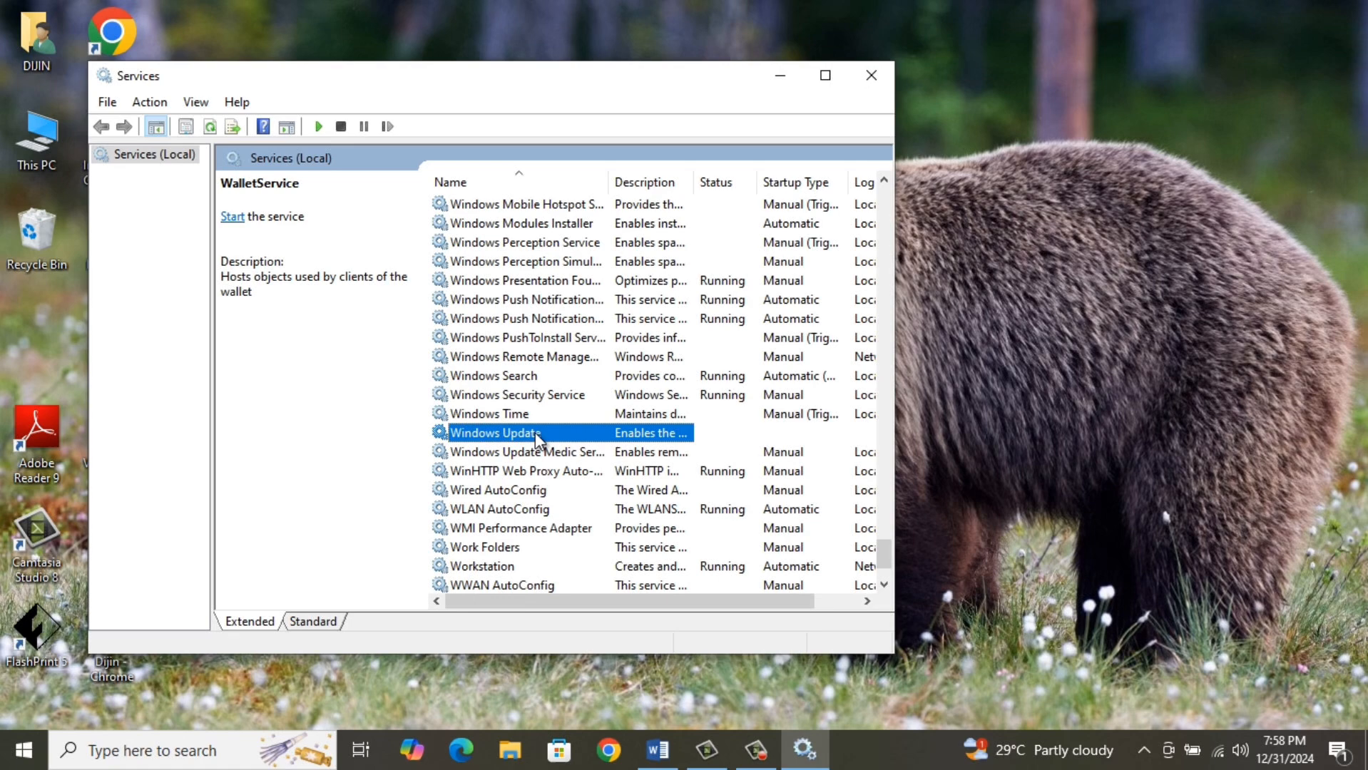
right_click(493, 433)
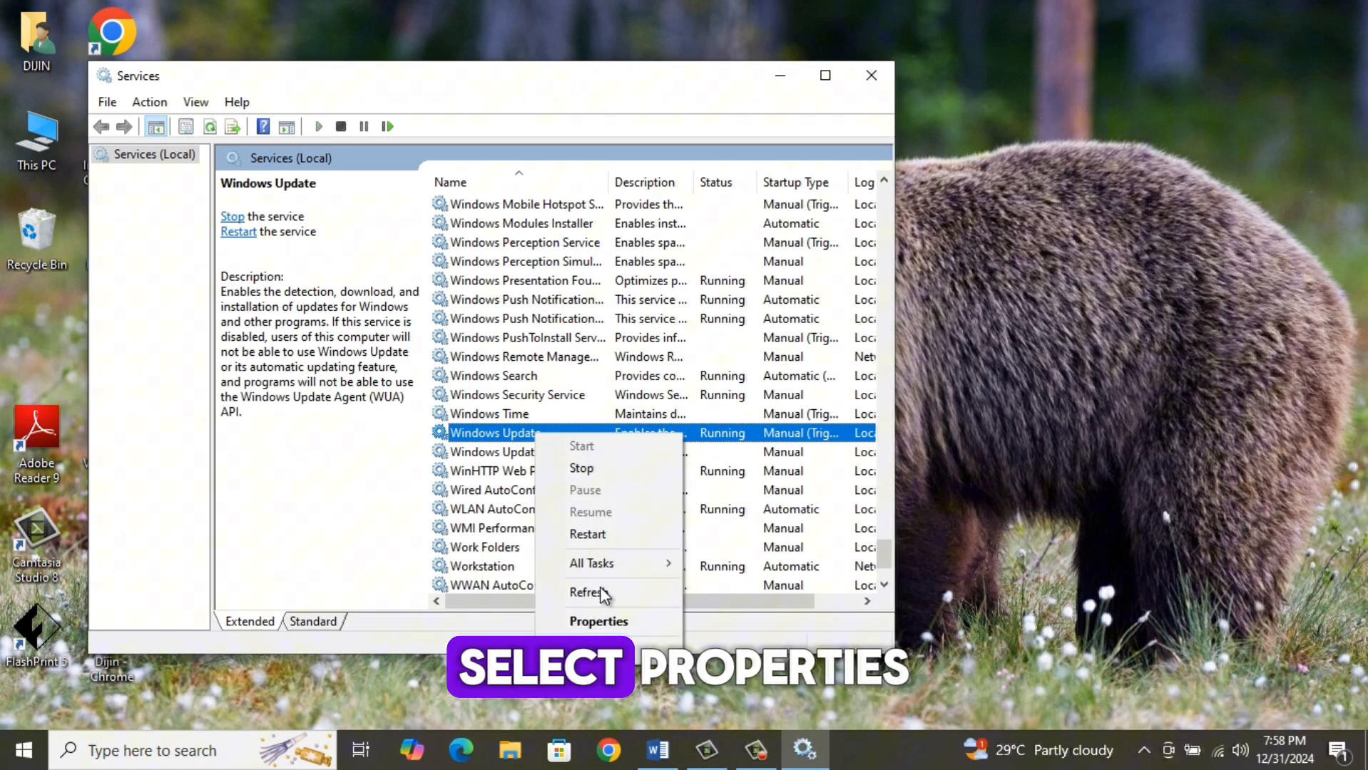
click(599, 621)
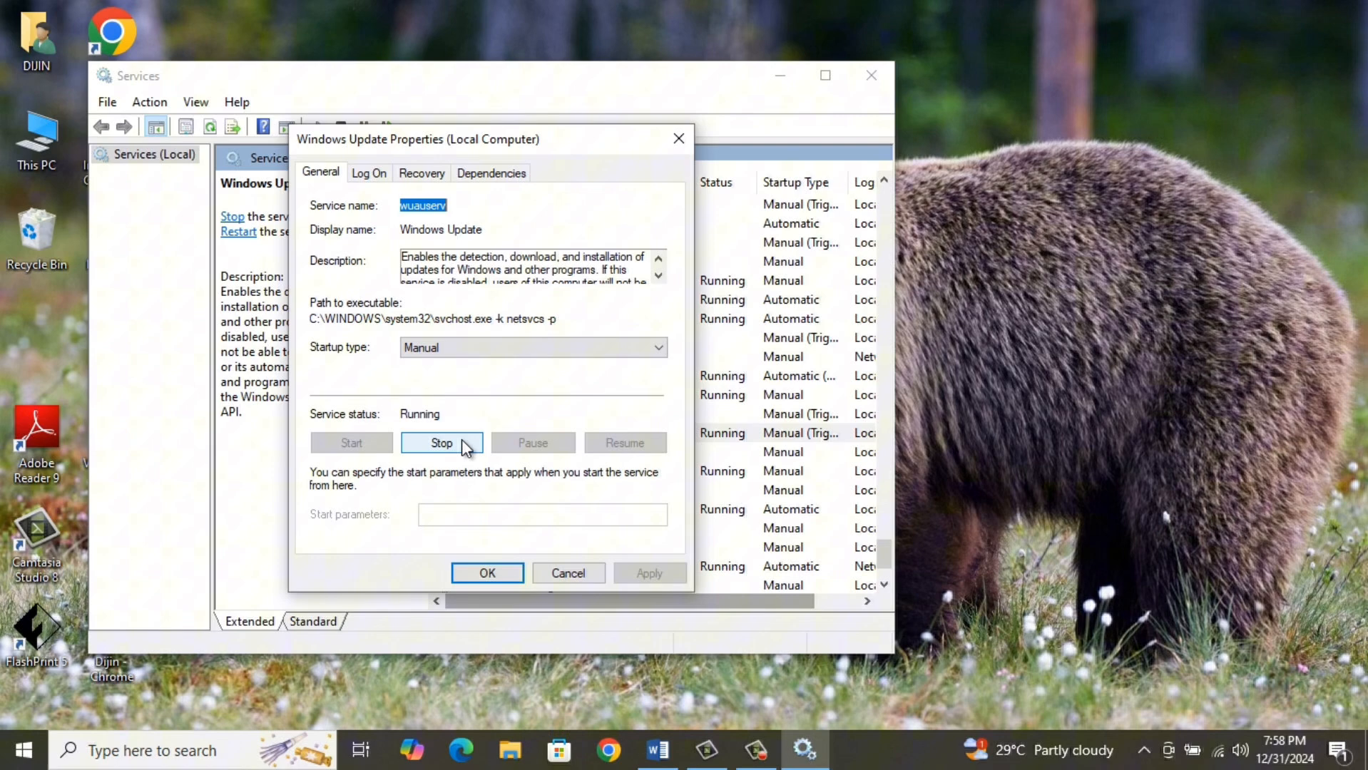
click(440, 443)
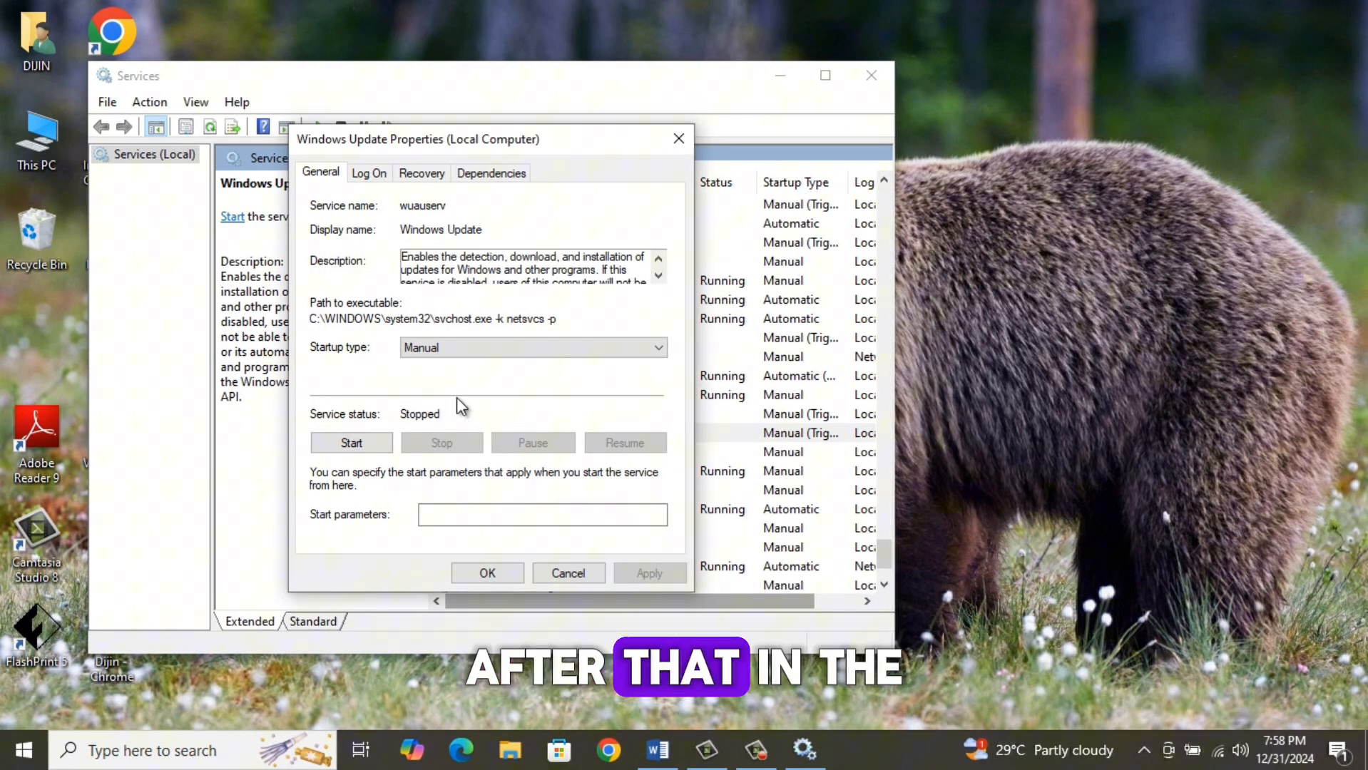
Set Windows Update's startup type to Disabled, apply, and close its properties.
click(532, 347)
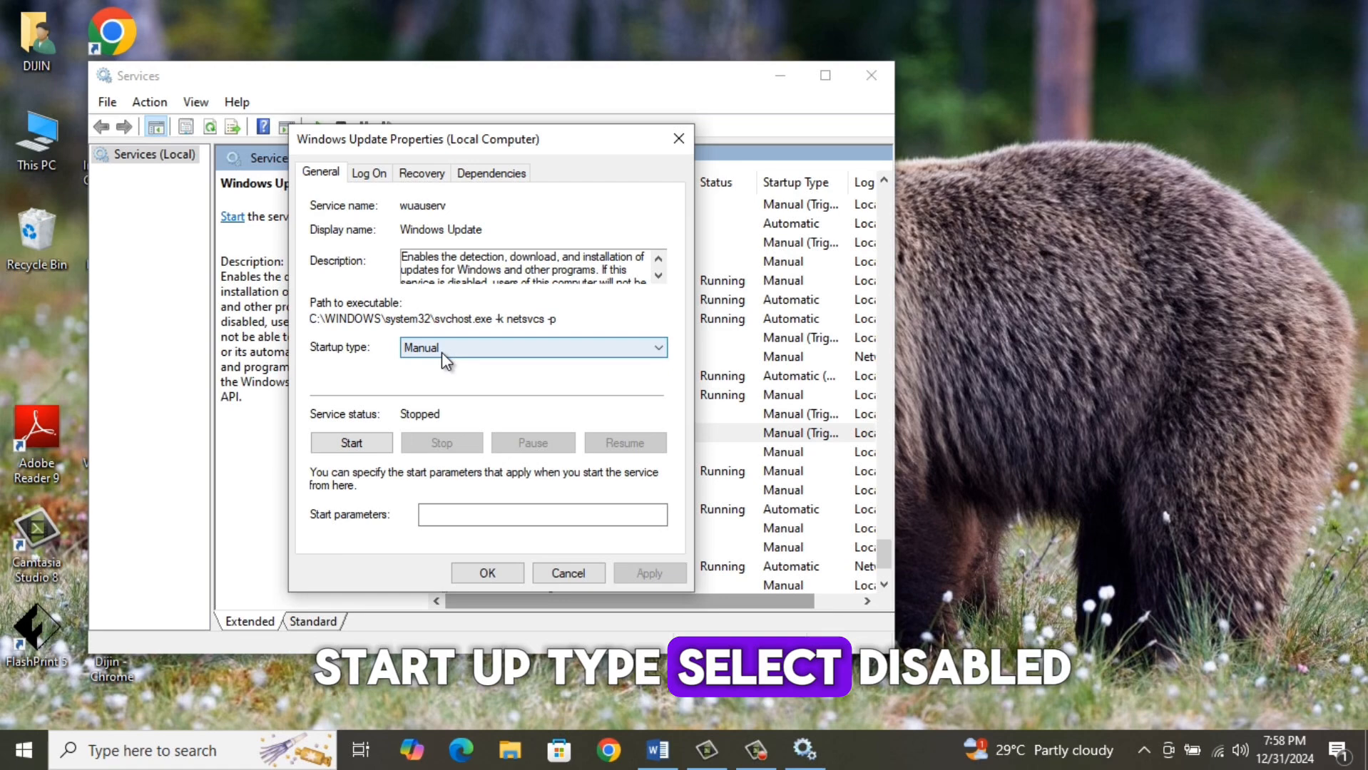
click(532, 347)
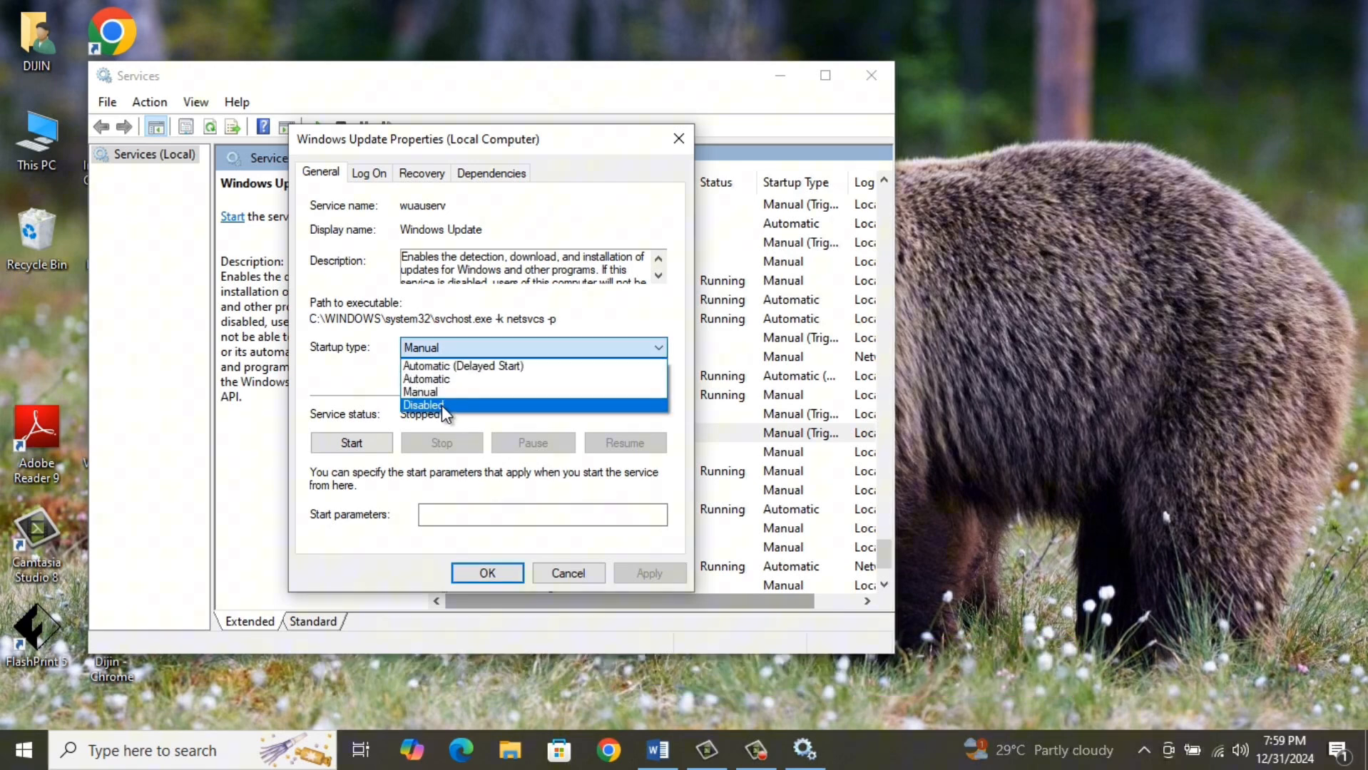
click(422, 405)
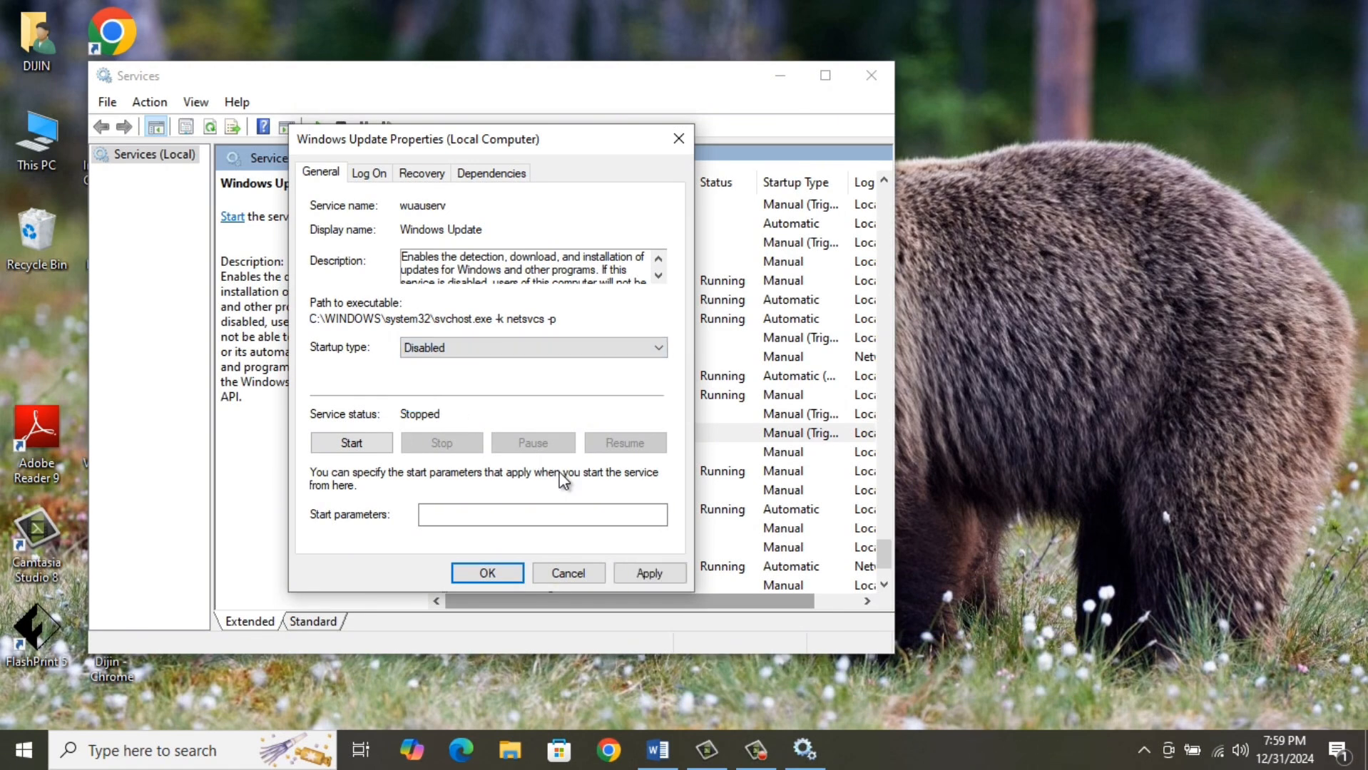
click(649, 574)
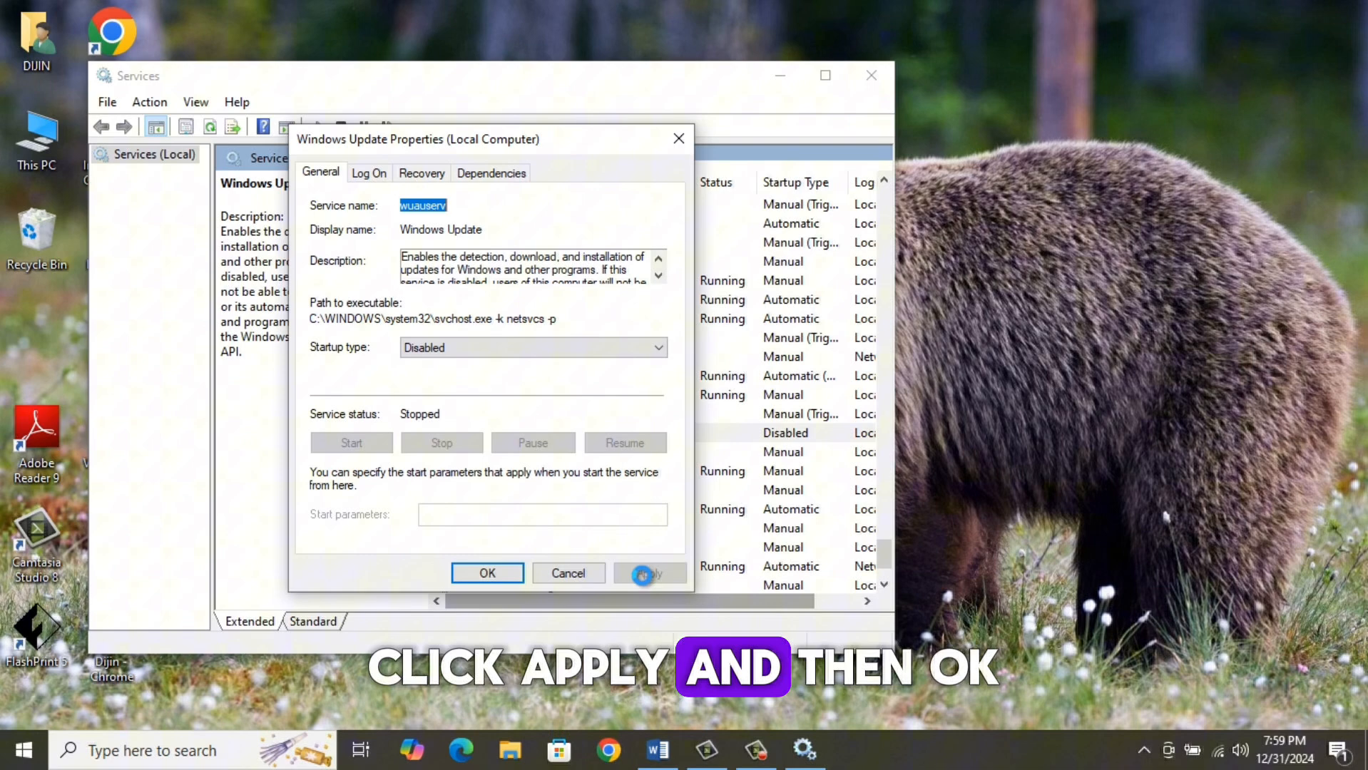
click(649, 574)
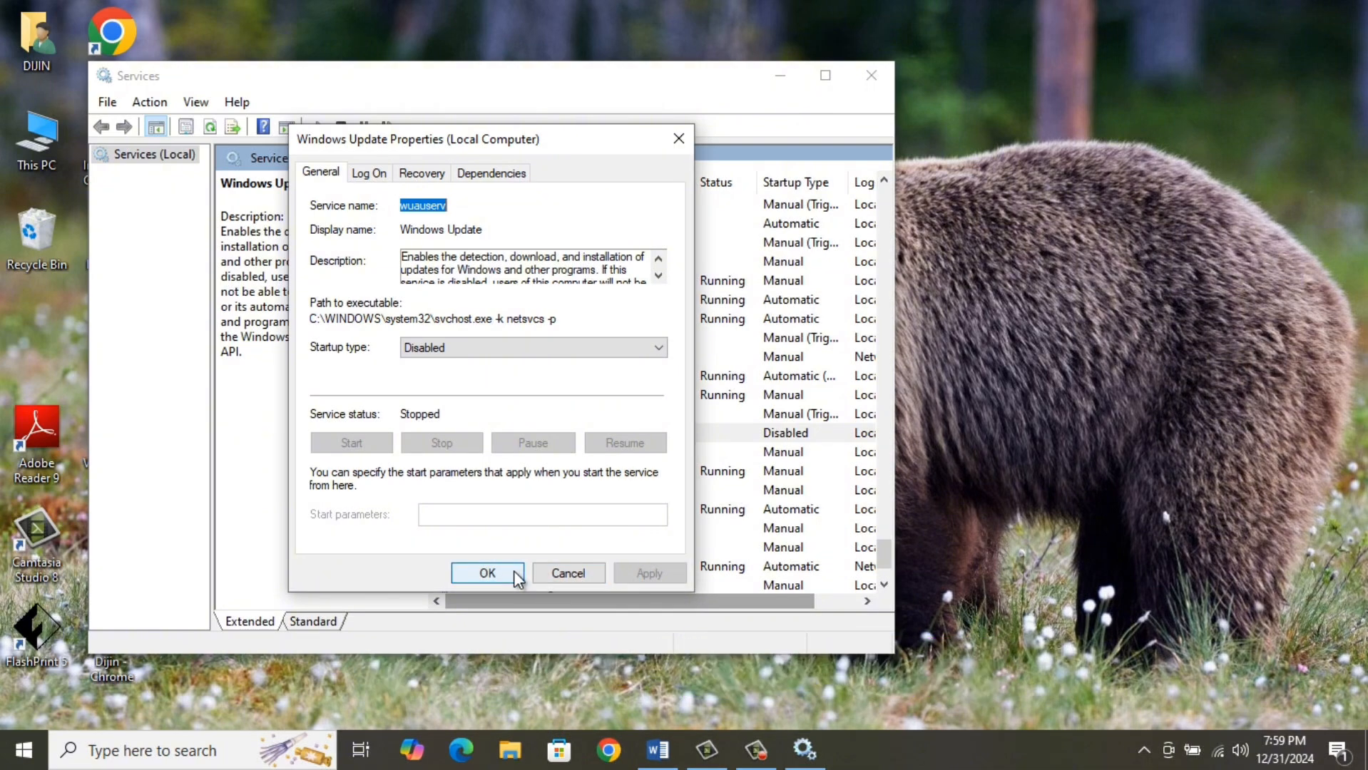
click(487, 573)
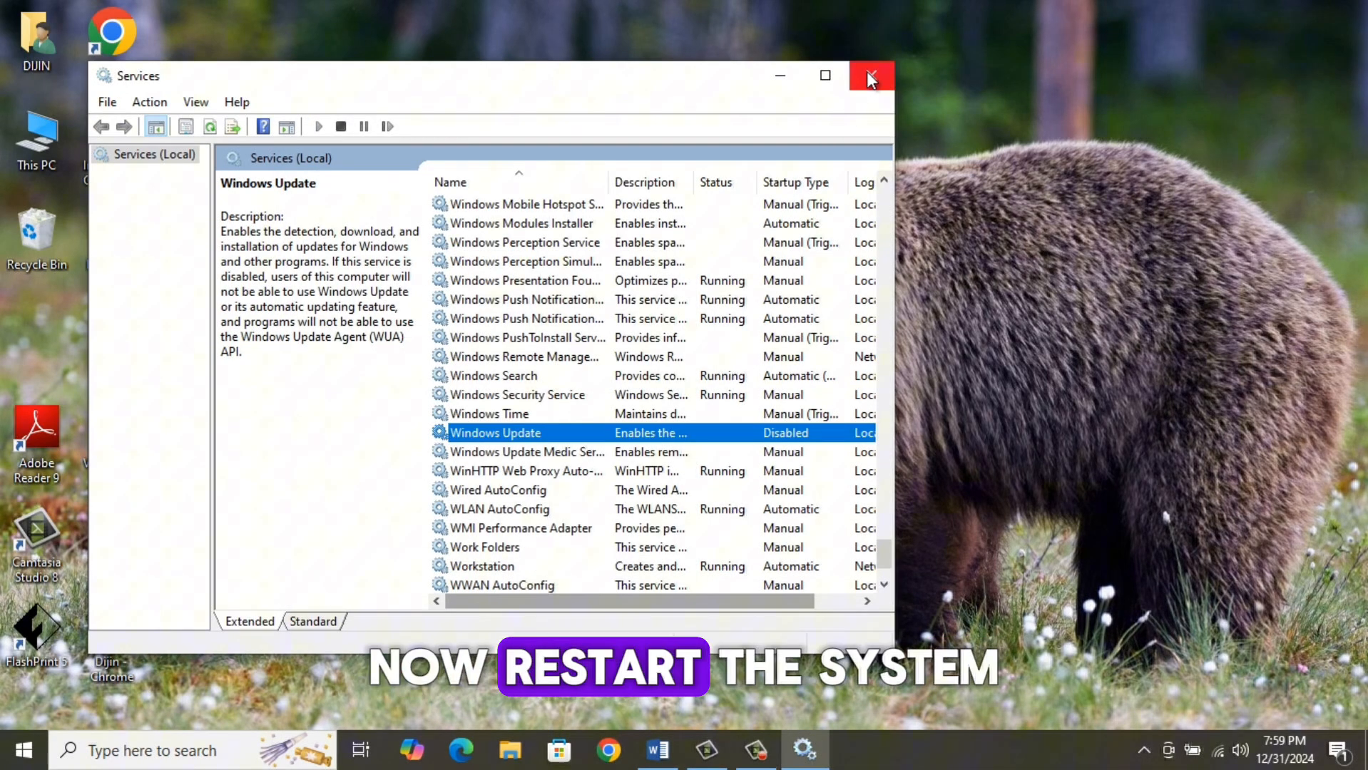
Close the Services console and open the Start menu's power options to reach Restart.
click(870, 75)
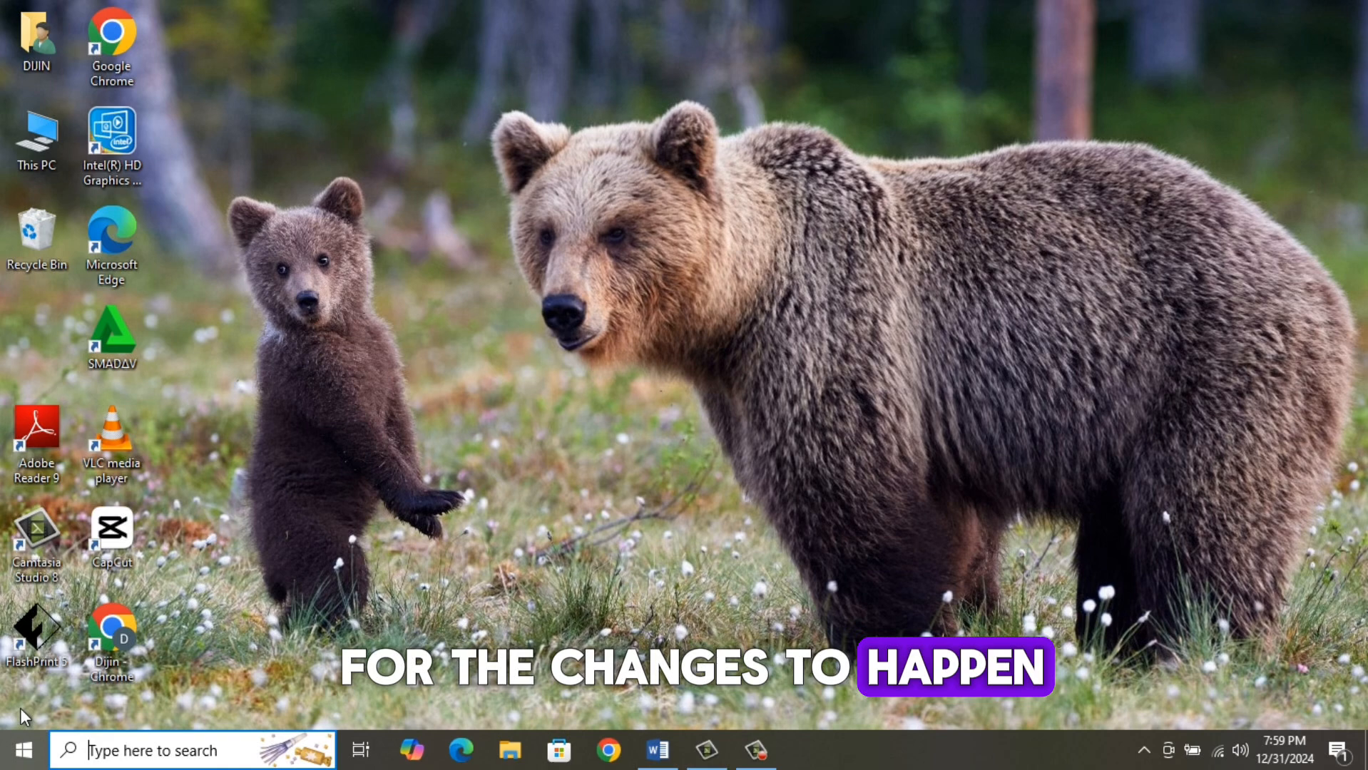
click(22, 750)
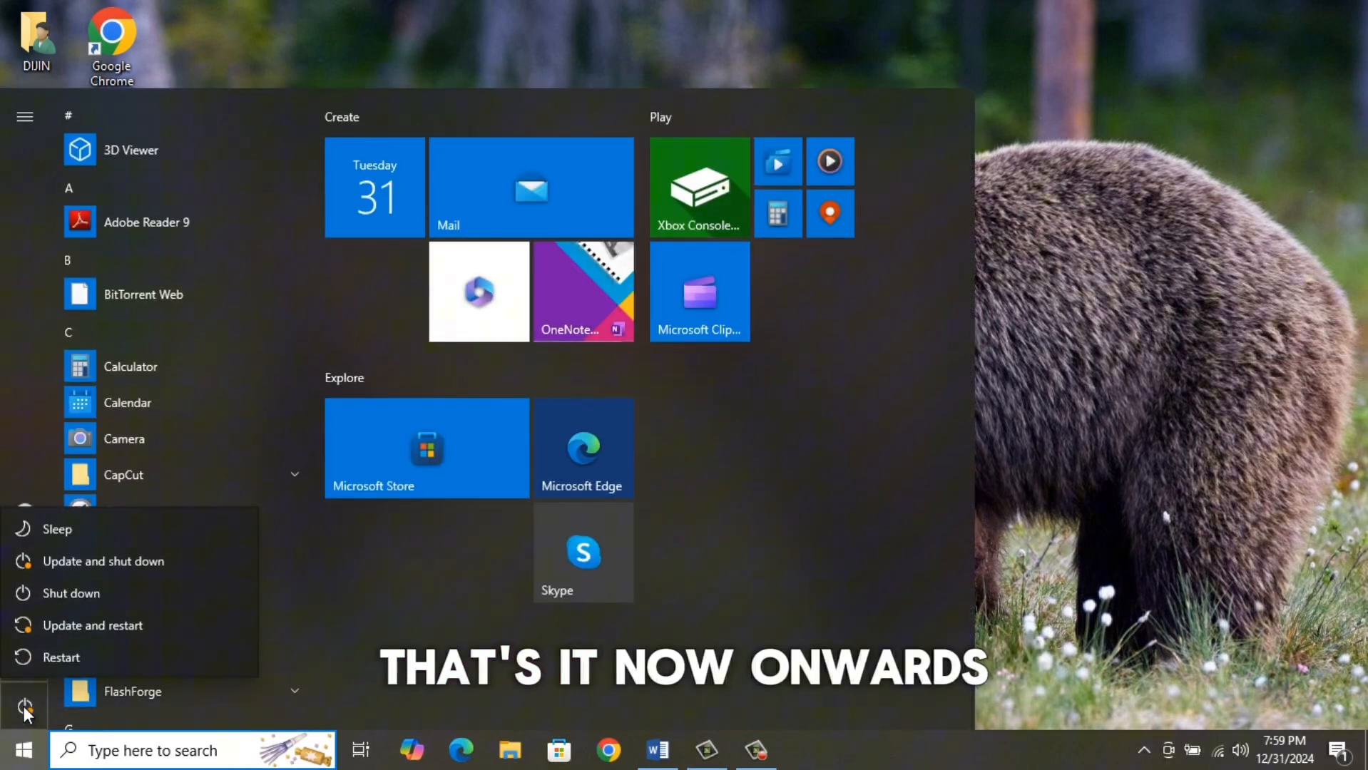